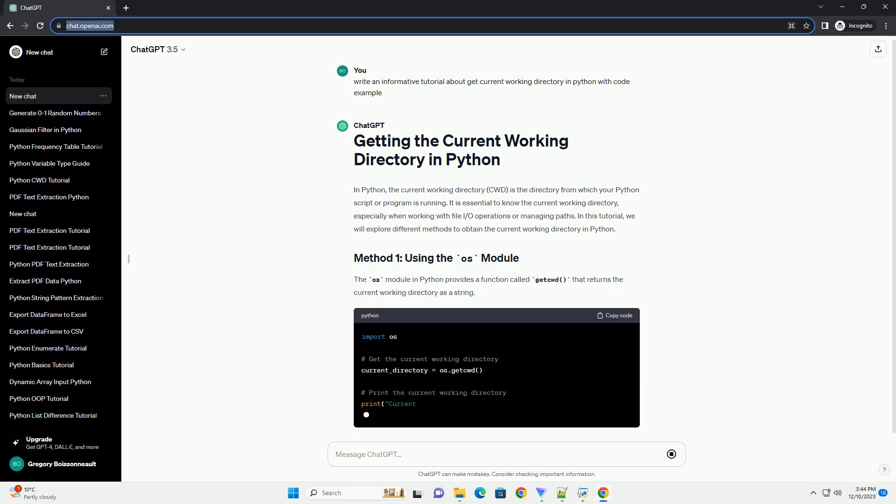
pyautogui.scroll(-3)
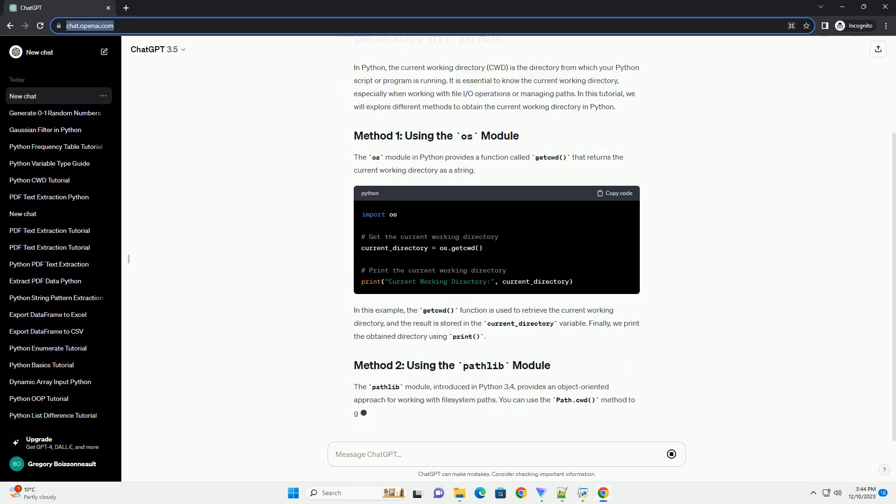
pyautogui.scroll(-3)
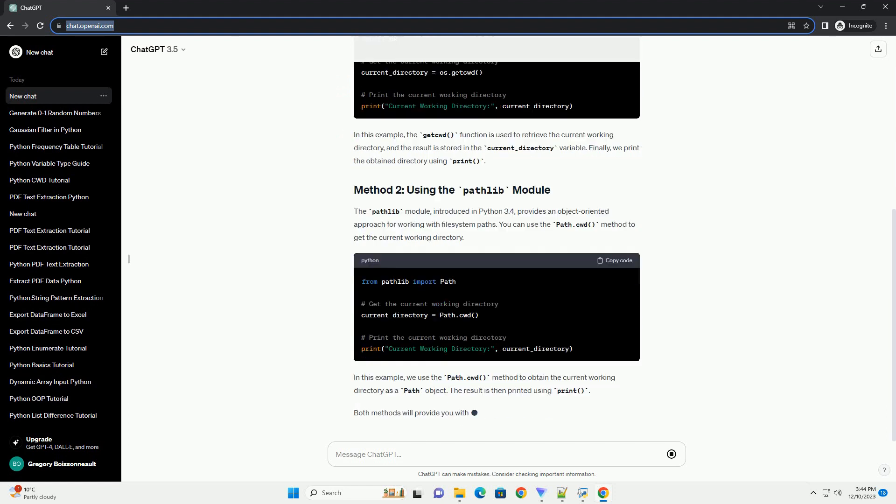